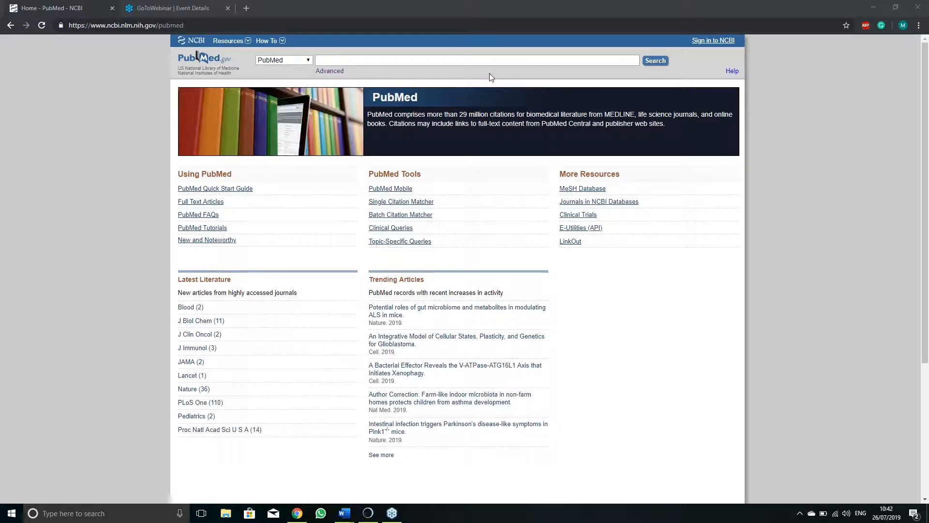
pyautogui.moveTo(300, 229)
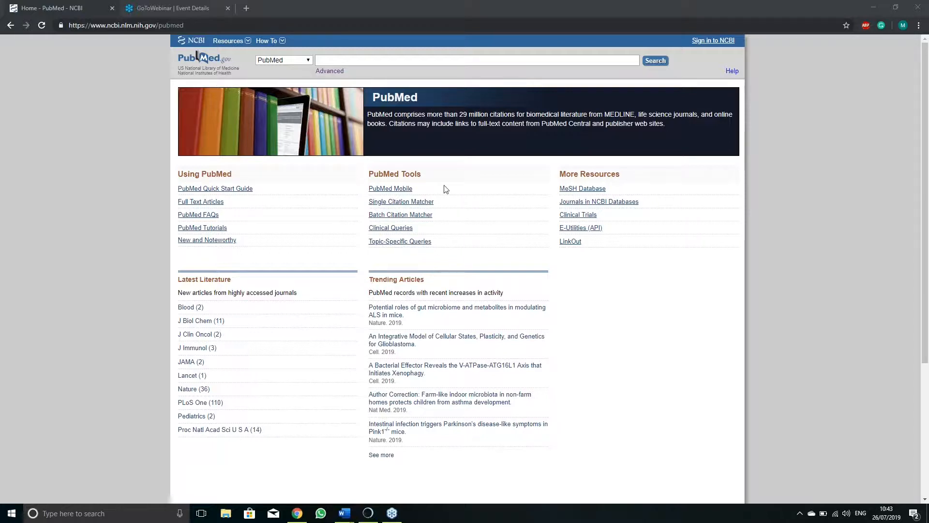
# - Search PubMed for 'alkaptonuria', returning 1,161 citations sorted by most recent
pyautogui.write('a')
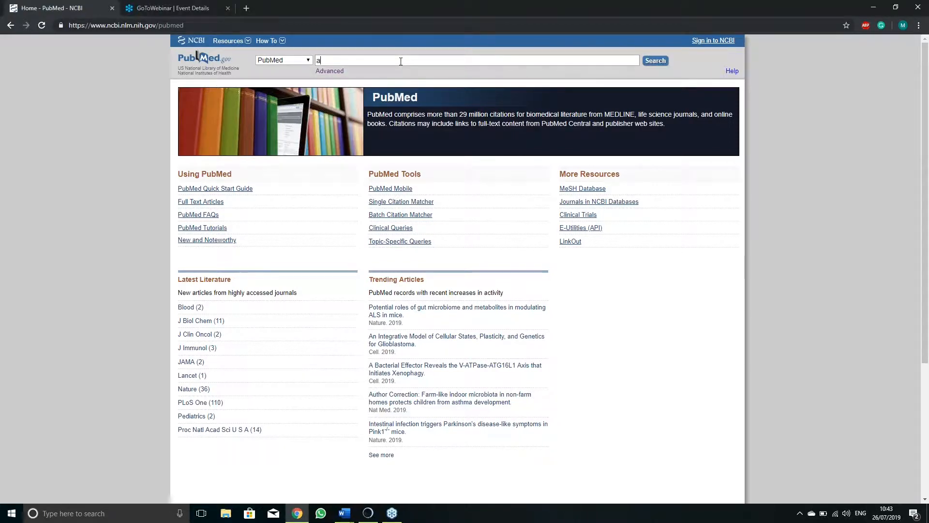
pyautogui.write('lkaptonuria')
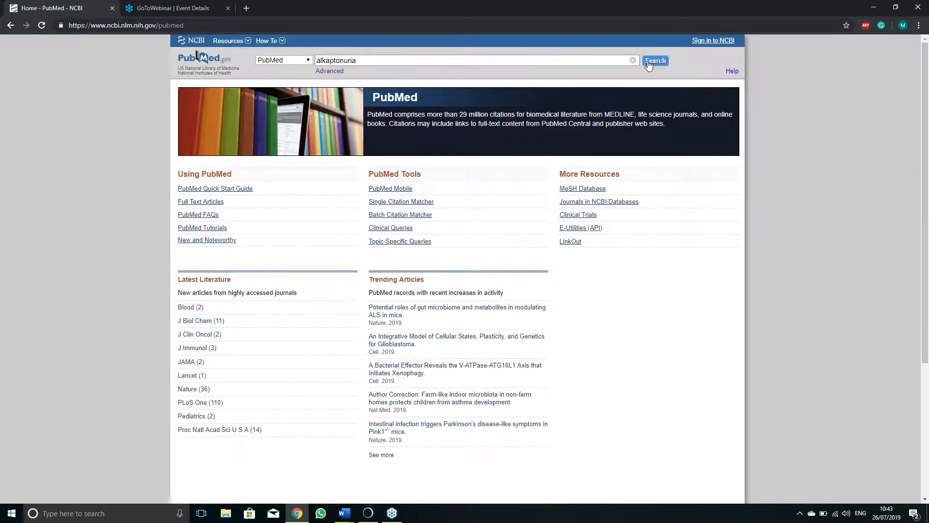
pyautogui.click(655, 60)
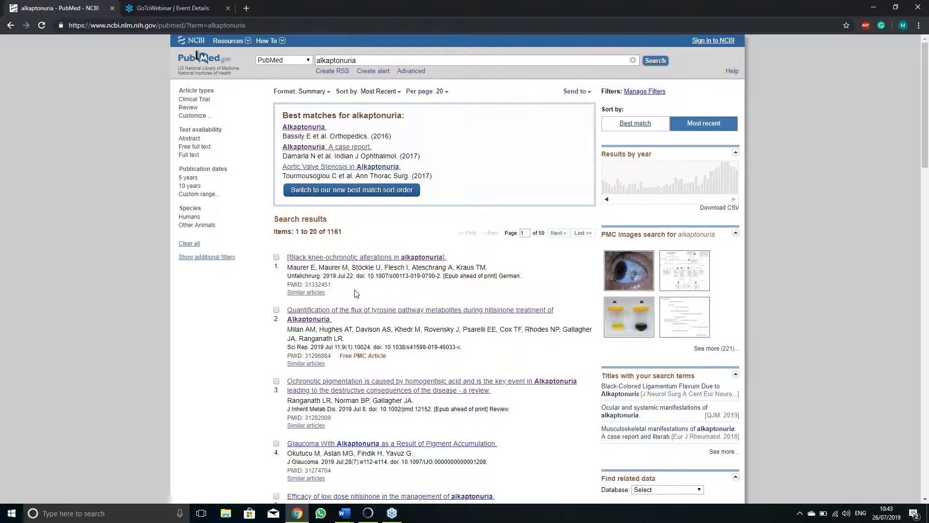
pyautogui.moveTo(360, 237)
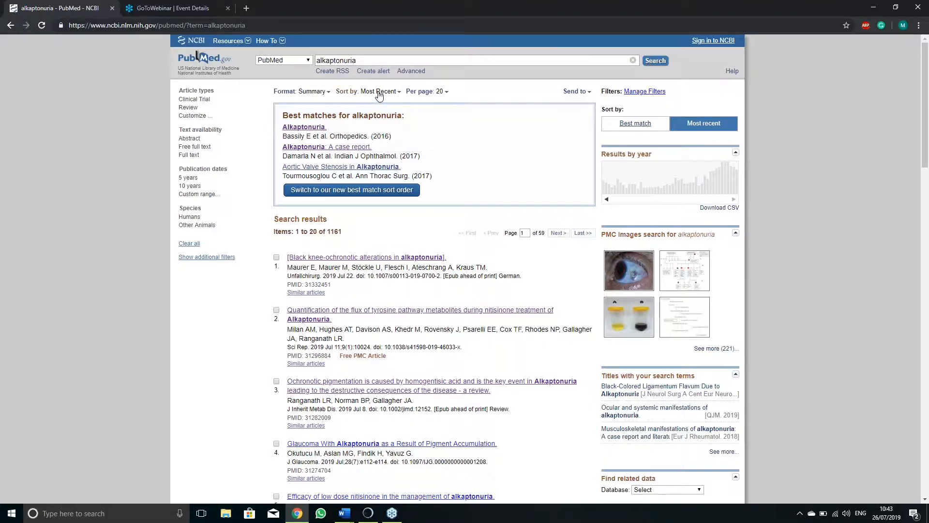
pyautogui.click(368, 91)
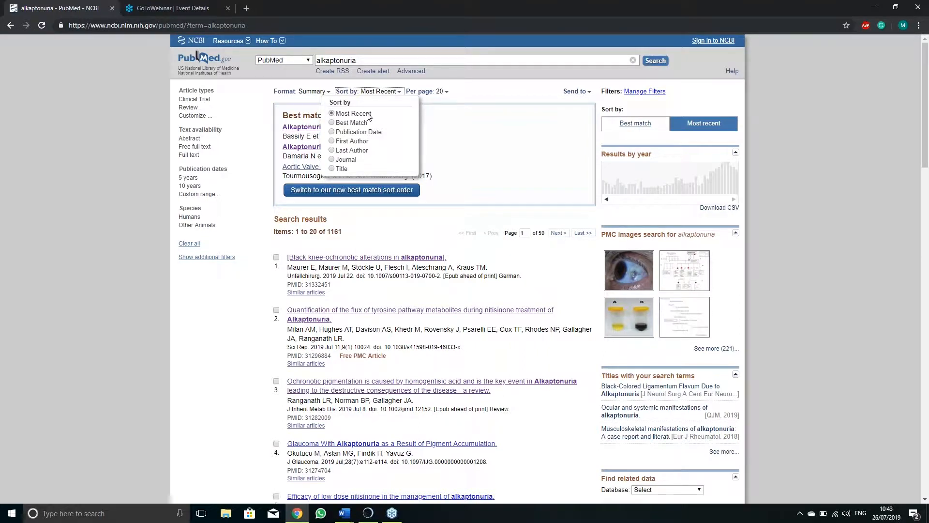
pyautogui.moveTo(361, 162)
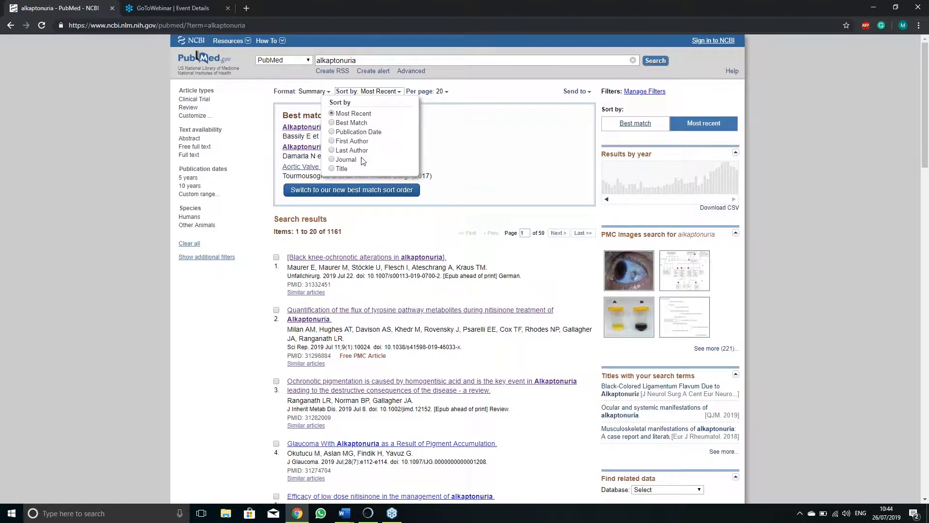
pyautogui.moveTo(383, 113)
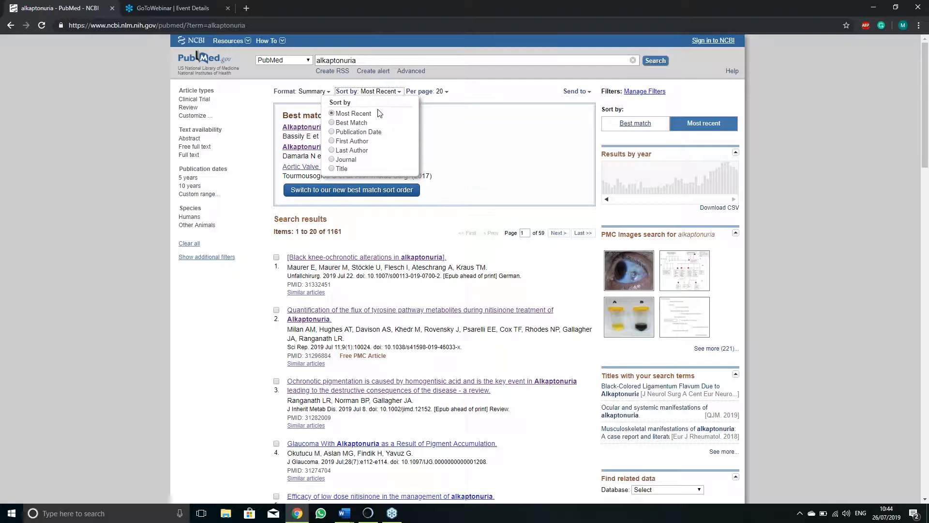
pyautogui.click(331, 123)
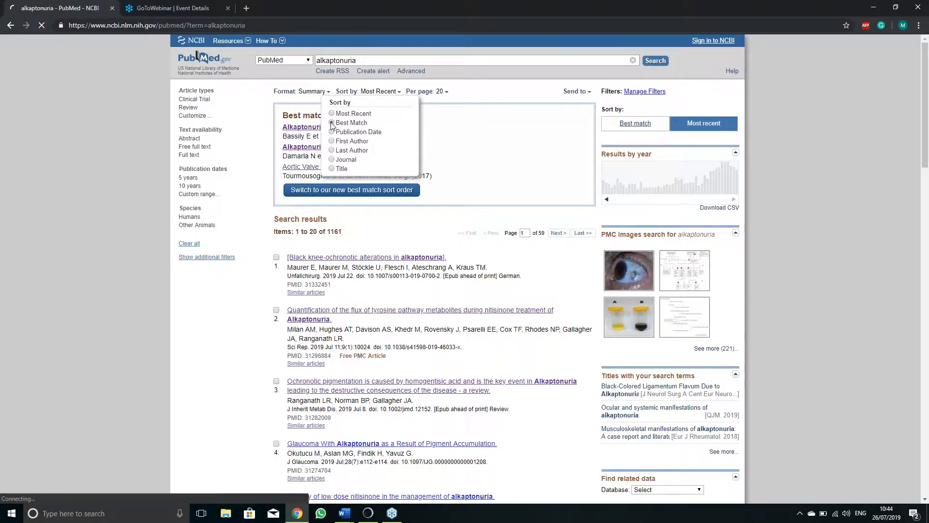
pyautogui.click(330, 123)
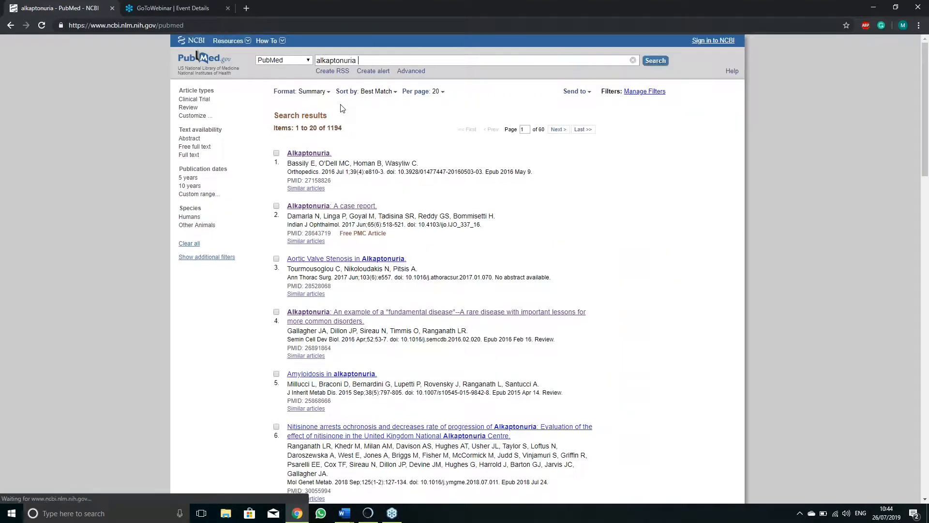
pyautogui.click(365, 91)
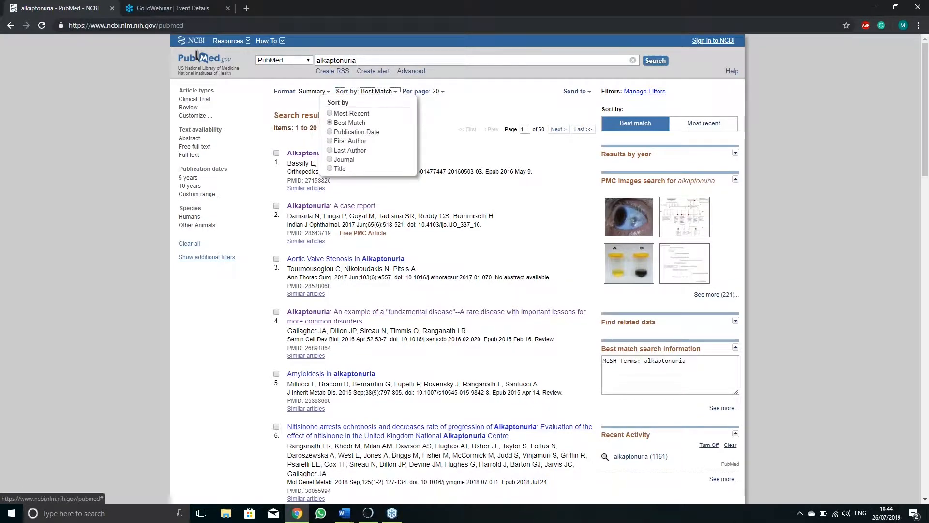
pyautogui.click(350, 113)
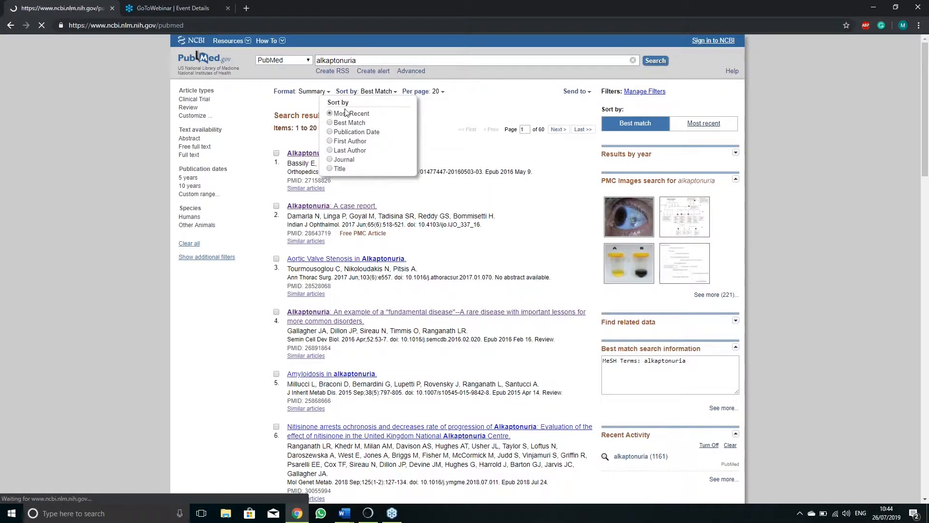
pyautogui.click(353, 113)
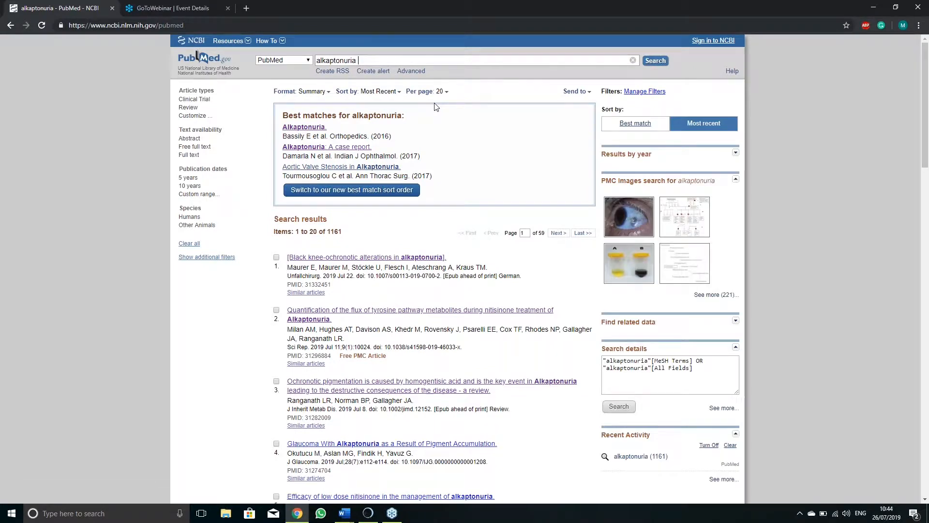
pyautogui.moveTo(223, 97)
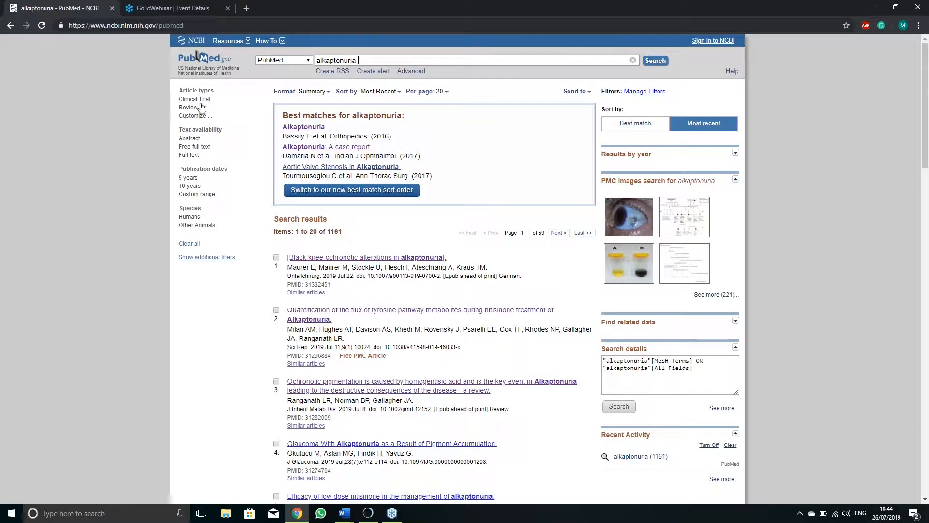
# - Filter the alkaptonuria results to Review articles with Free full text, leaving 18 results
pyautogui.click(188, 108)
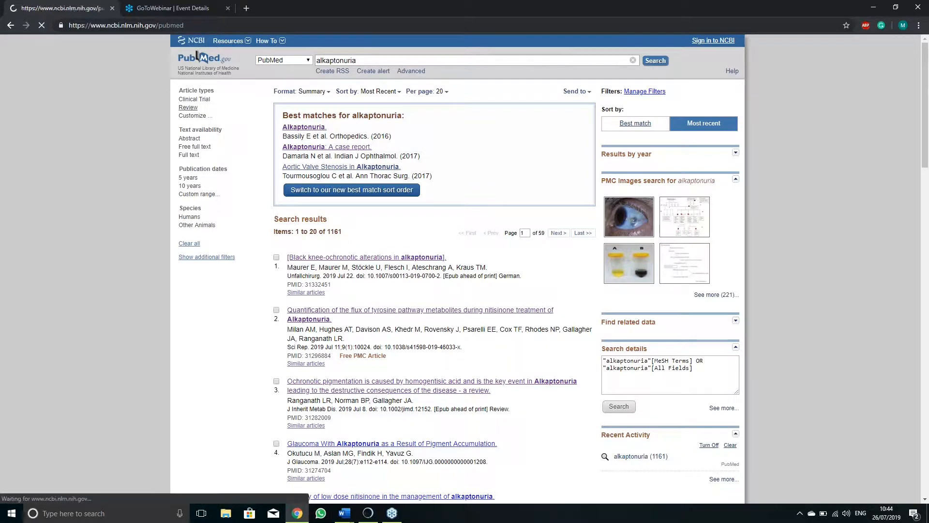
pyautogui.click(188, 107)
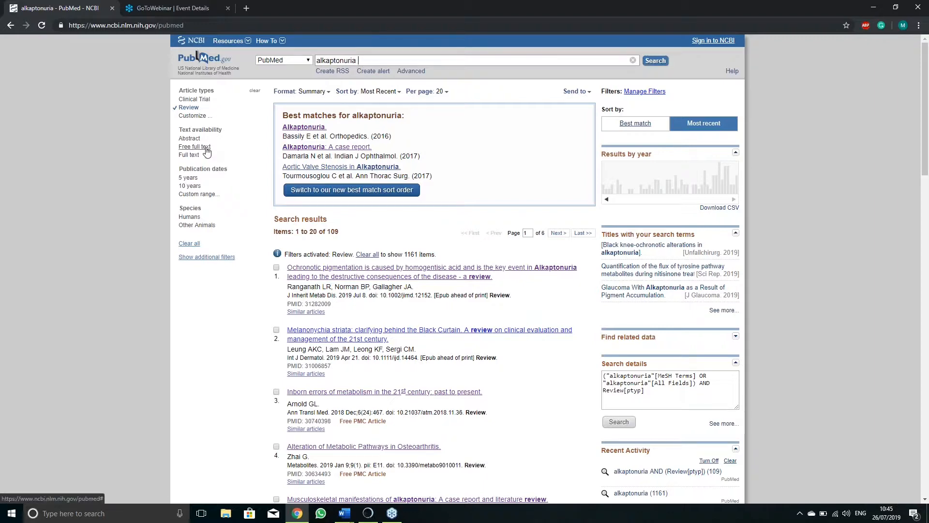
pyautogui.click(194, 146)
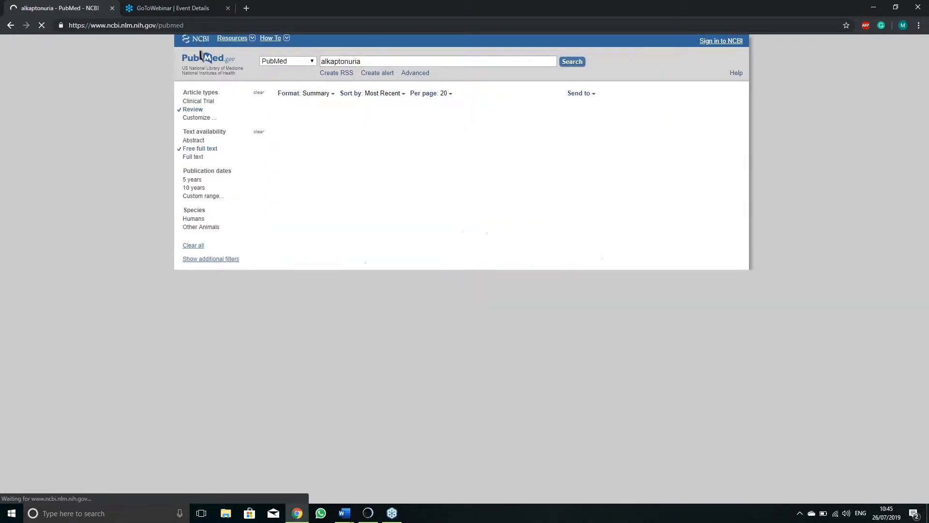
pyautogui.click(571, 61)
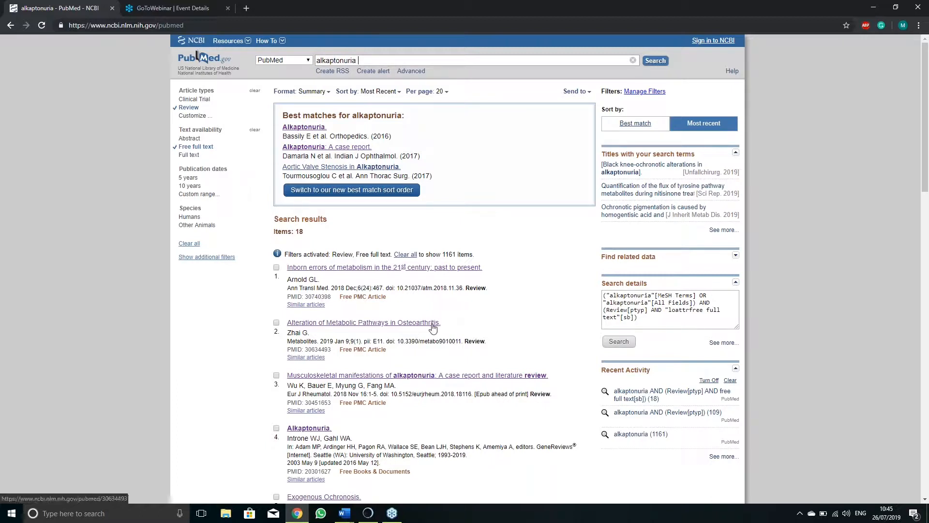
# - Open the 'Alteration of Metabolic Pathways in Osteoarthritis' review from the results
pyautogui.click(362, 322)
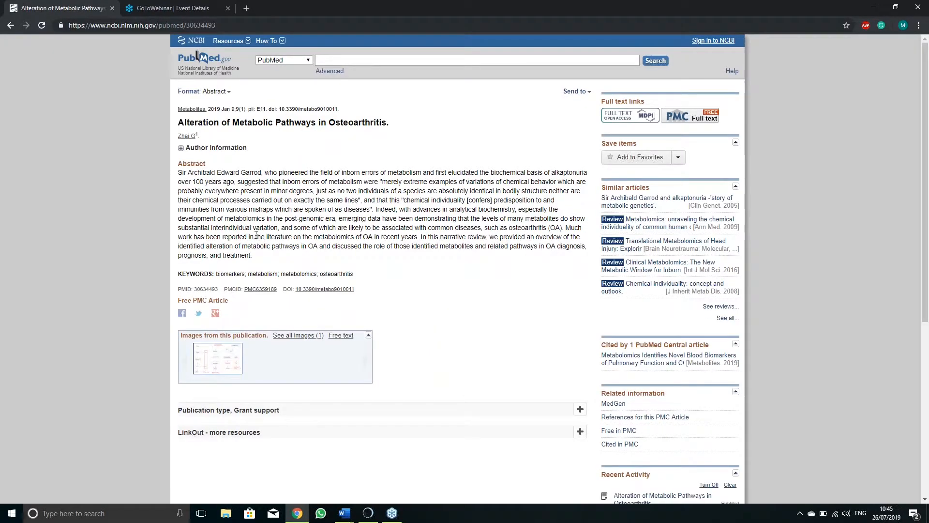
pyautogui.moveTo(323, 260)
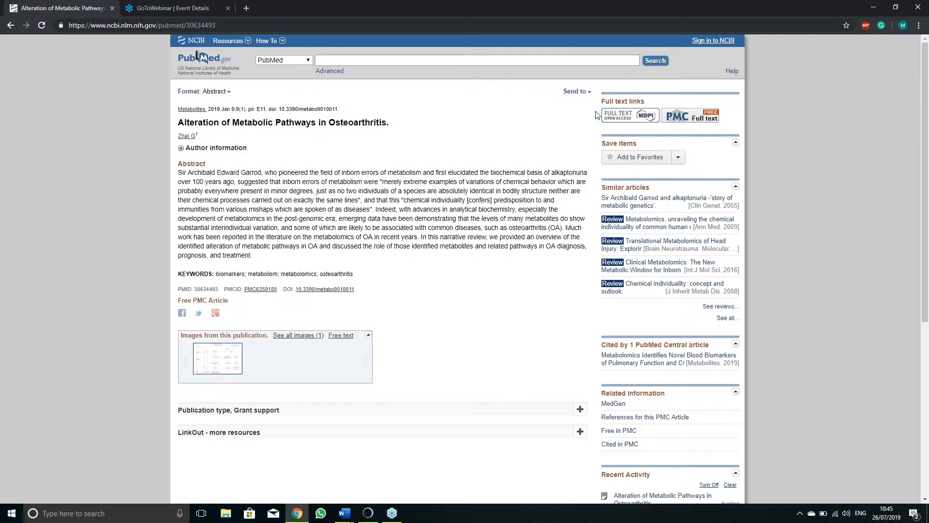
pyautogui.moveTo(647, 96)
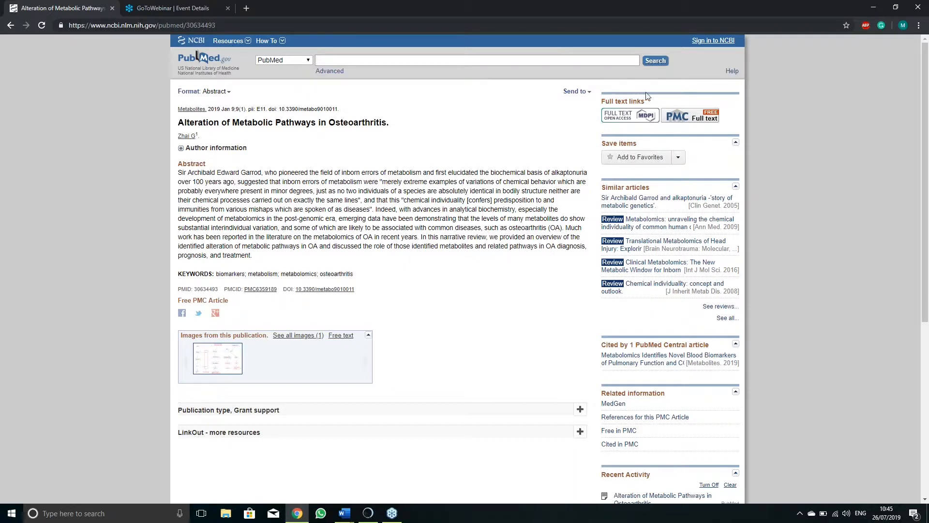
pyautogui.moveTo(694, 106)
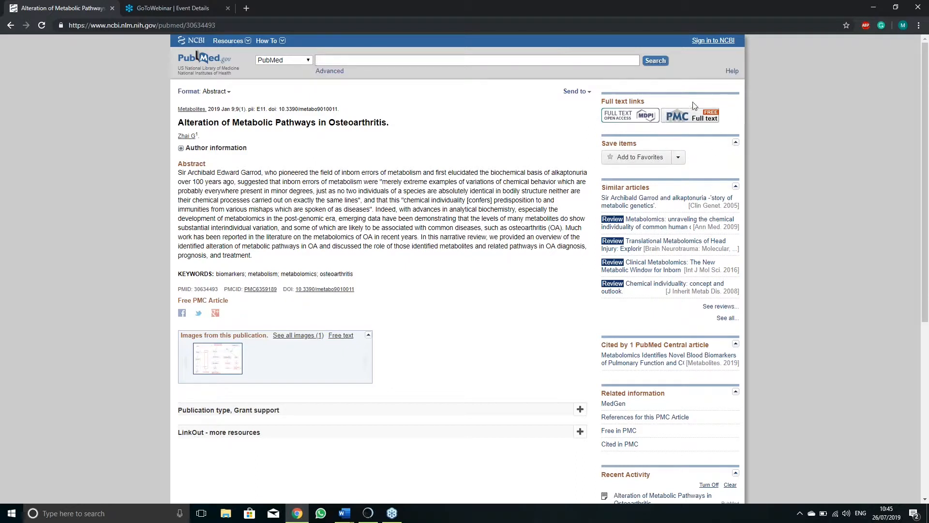
pyautogui.moveTo(690, 119)
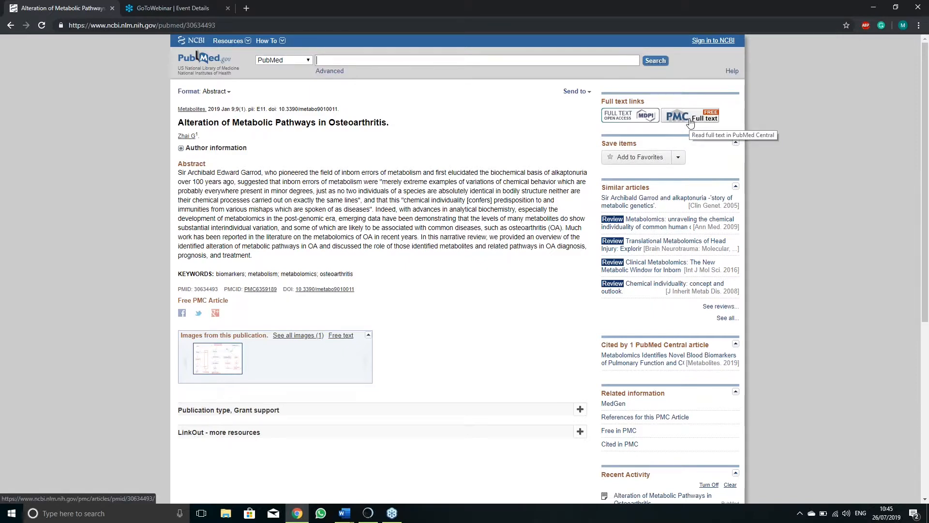
pyautogui.moveTo(656, 191)
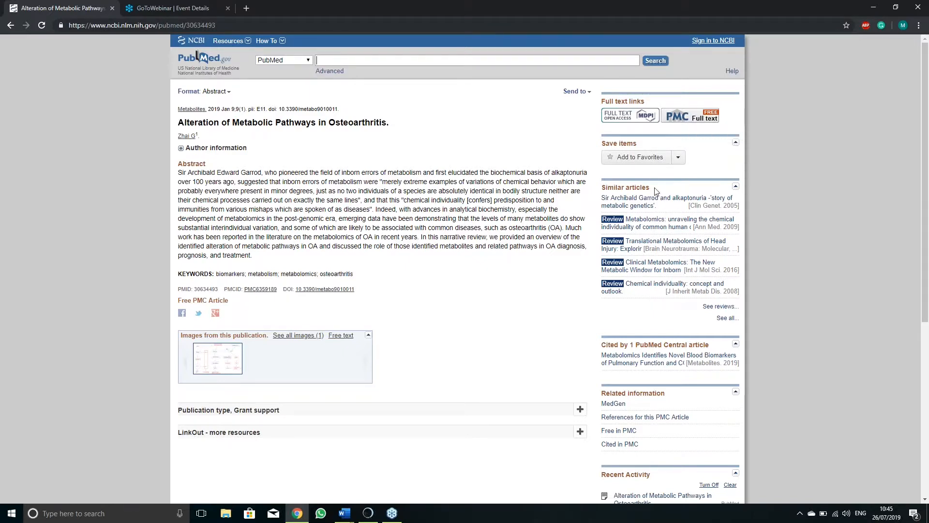
pyautogui.moveTo(590, 186)
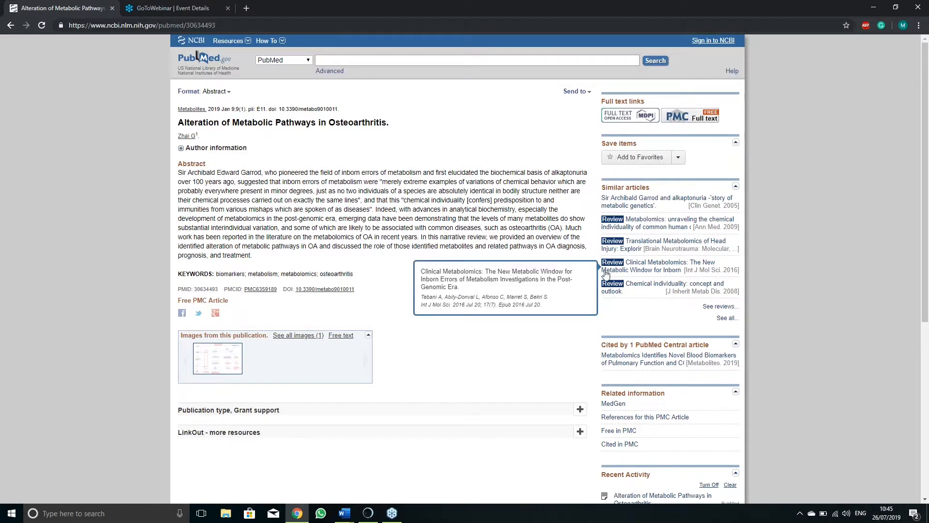
pyautogui.moveTo(611, 286)
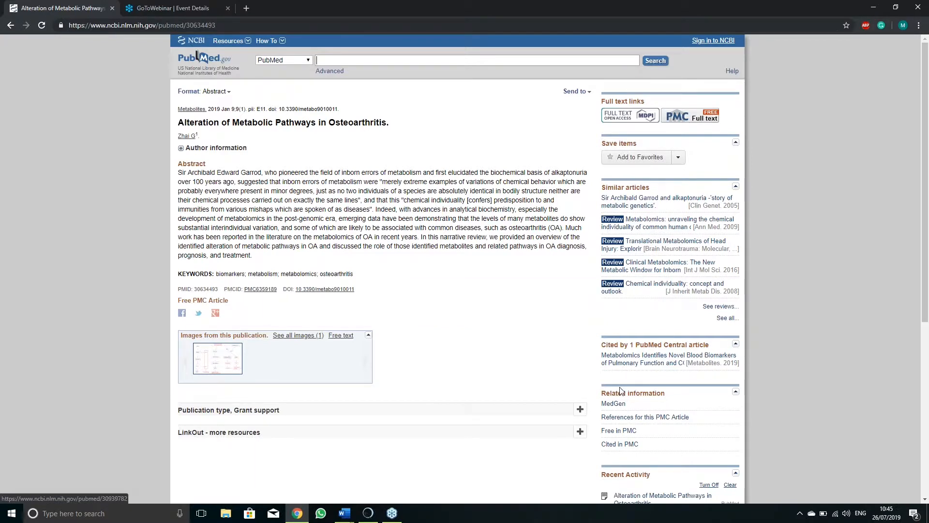
pyautogui.moveTo(618, 430)
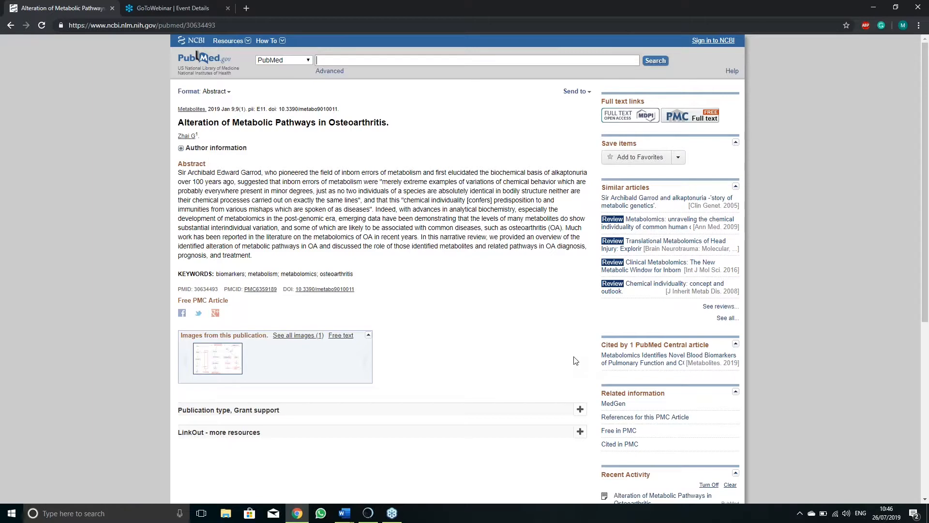
# - Scroll down the osteoarthritis metabolic pathways abstract page to read further
pyautogui.scroll(-3)
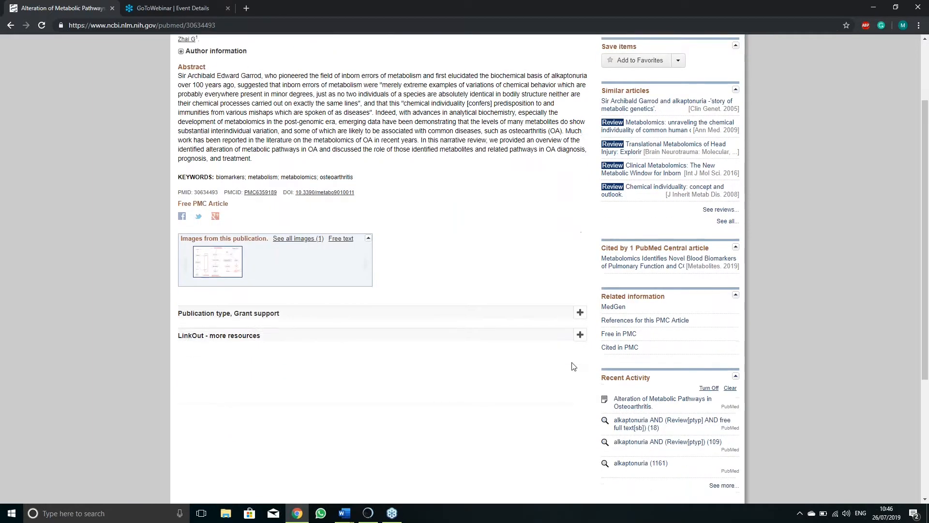
pyautogui.scroll(-3)
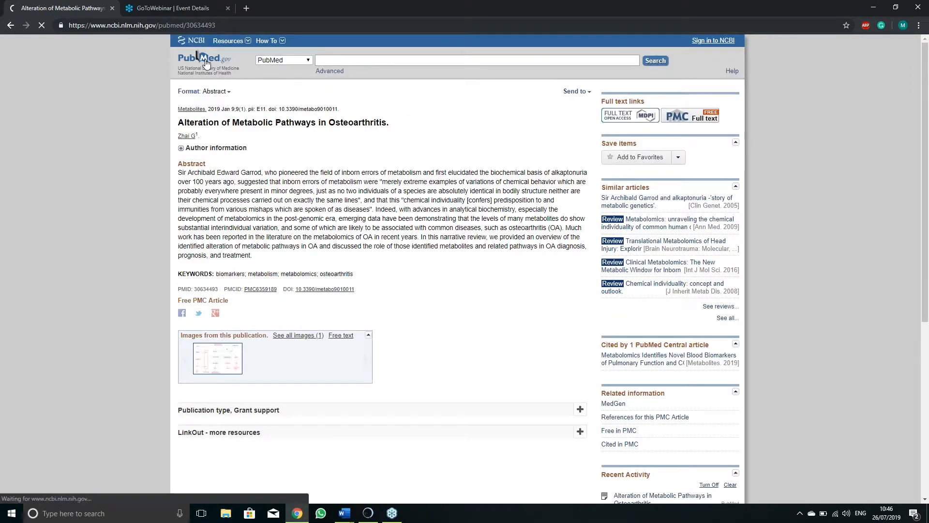
# - Return to the PubMed home page with Review and Free full text filters still active
pyautogui.click(204, 59)
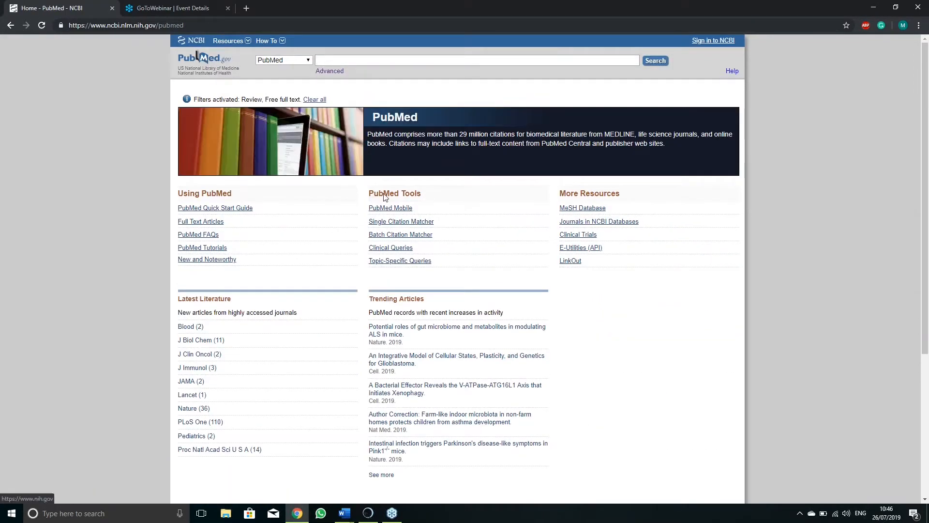
pyautogui.moveTo(568, 305)
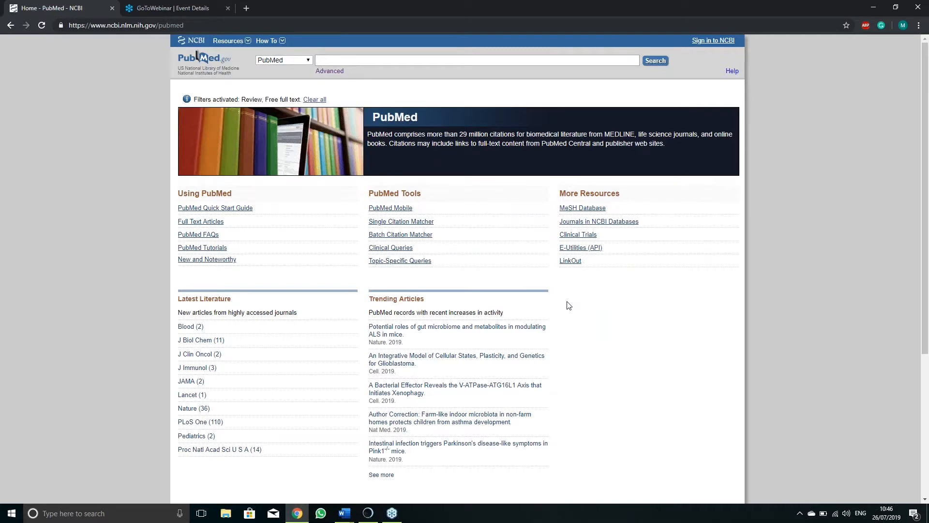